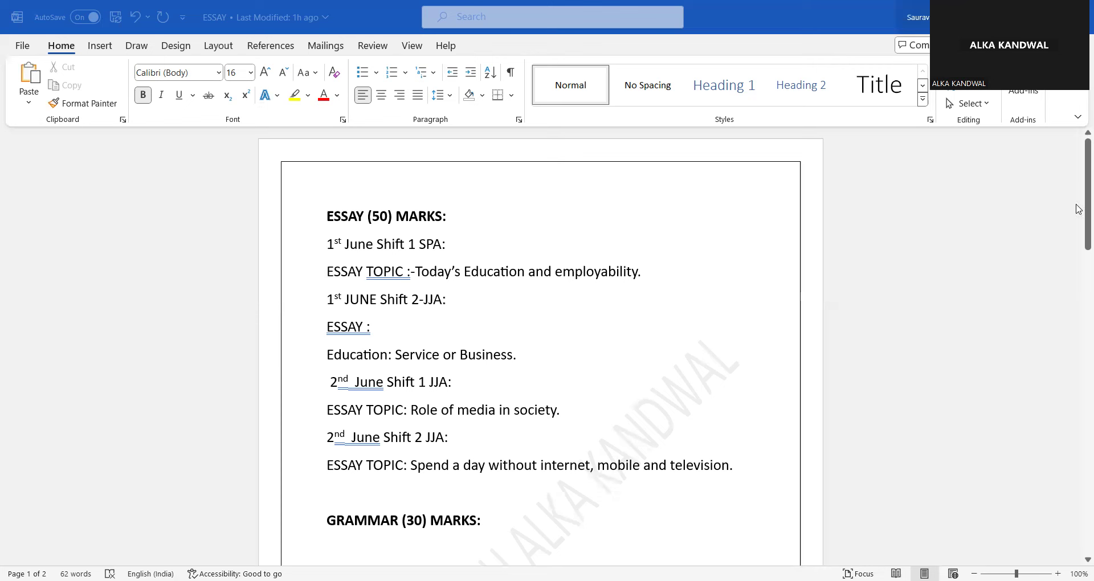
{"action": "scroll", "scroll_direction": "down", "scroll_amount": 3}
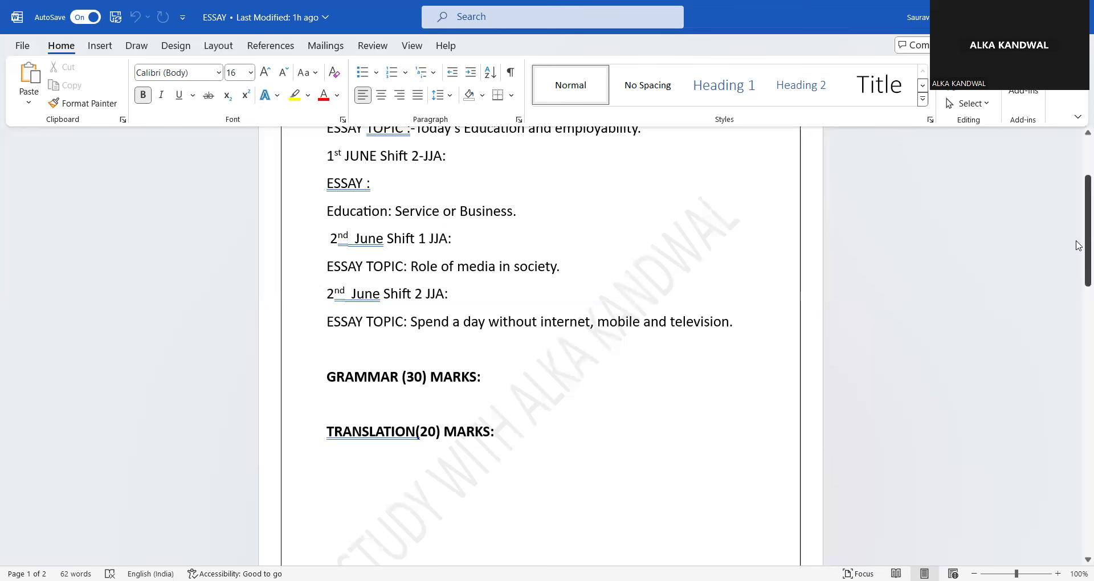
{"action": "mouse_move", "coordinate": [1078, 151]}
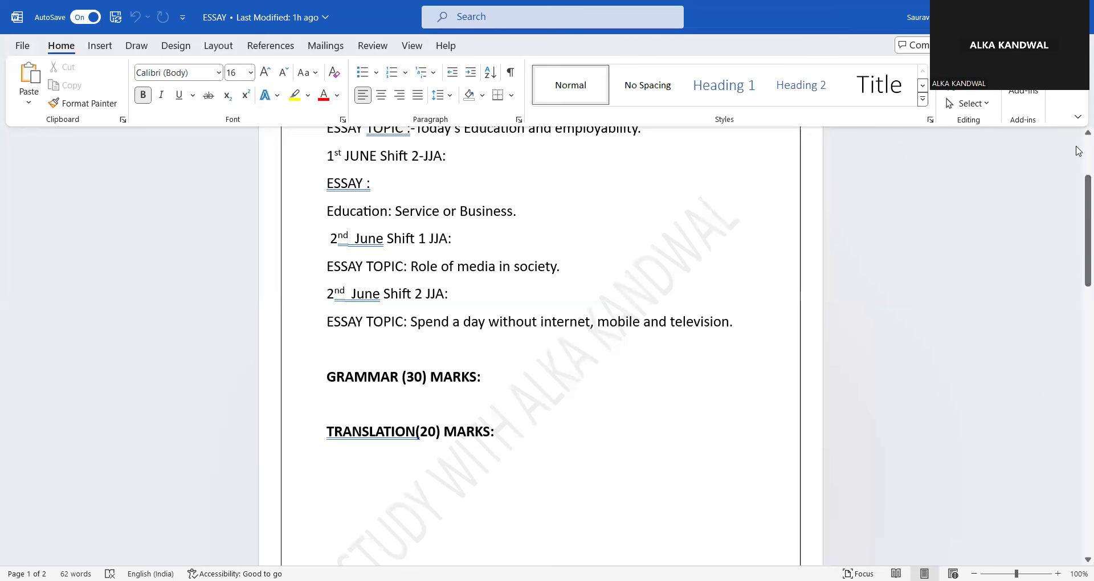
{"action": "scroll", "scroll_direction": "down", "scroll_amount": 3}
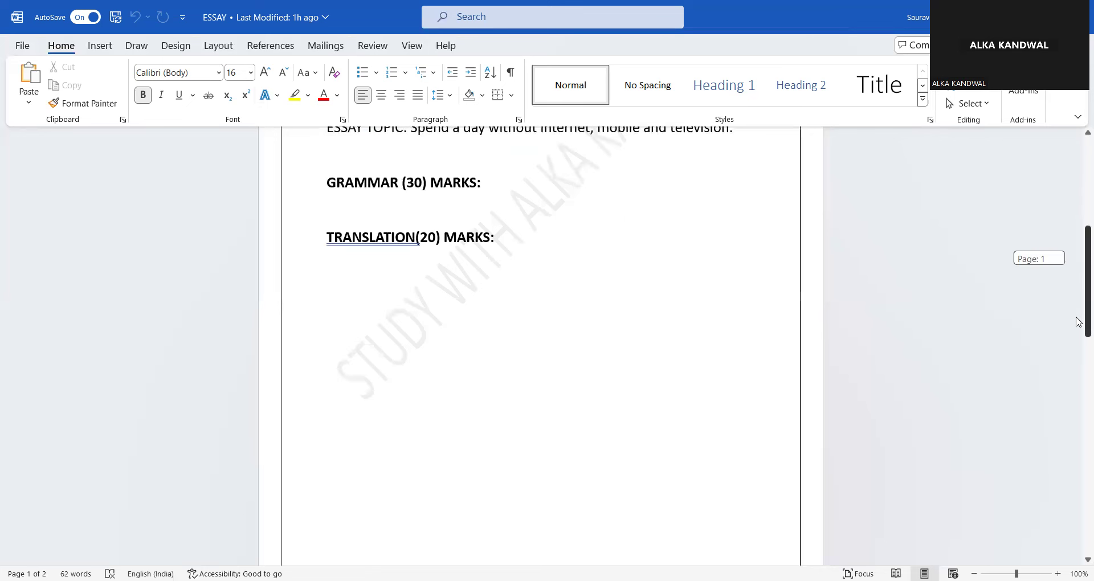
{"action": "scroll", "scroll_direction": "down", "scroll_amount": 3}
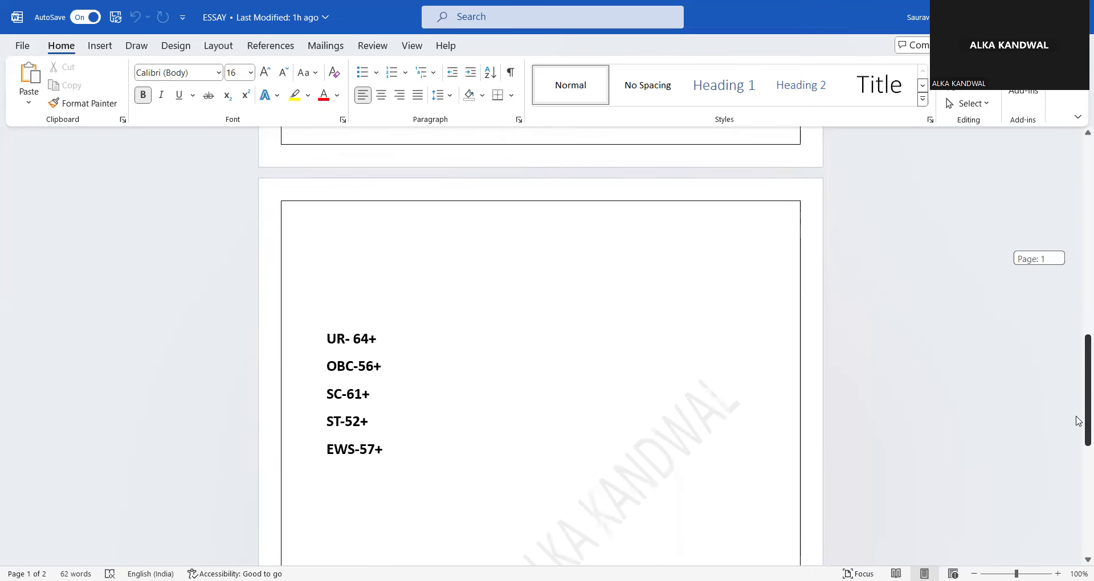